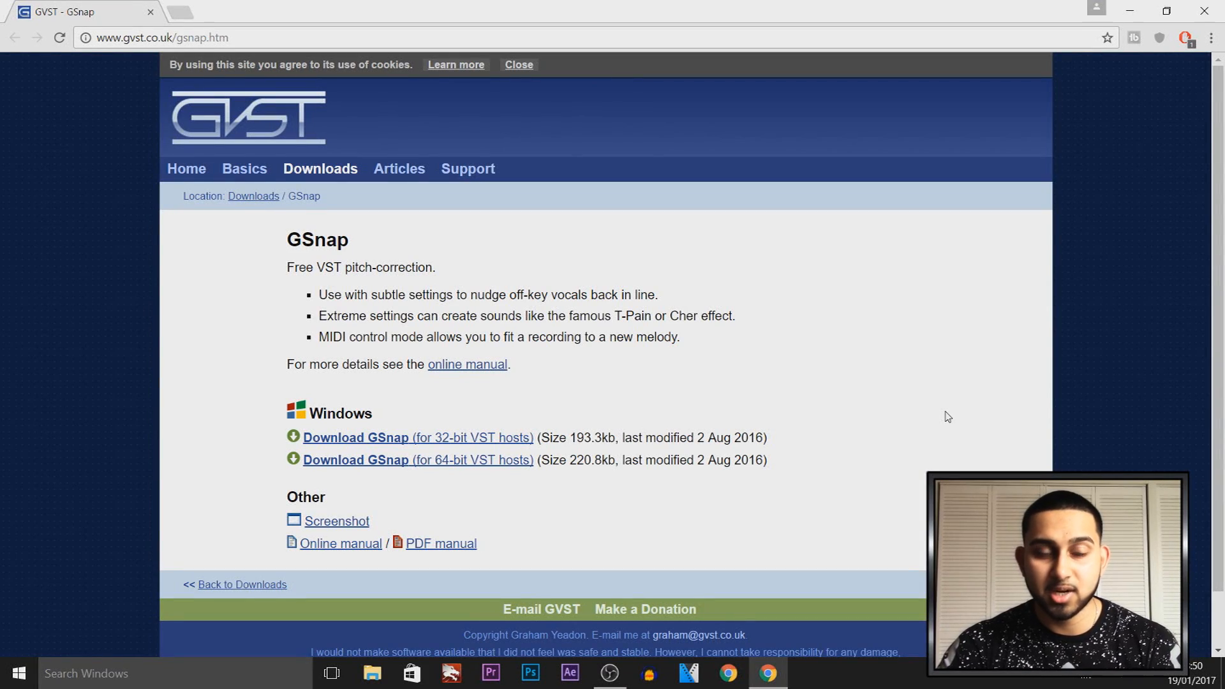
mouse_move(865, 383)
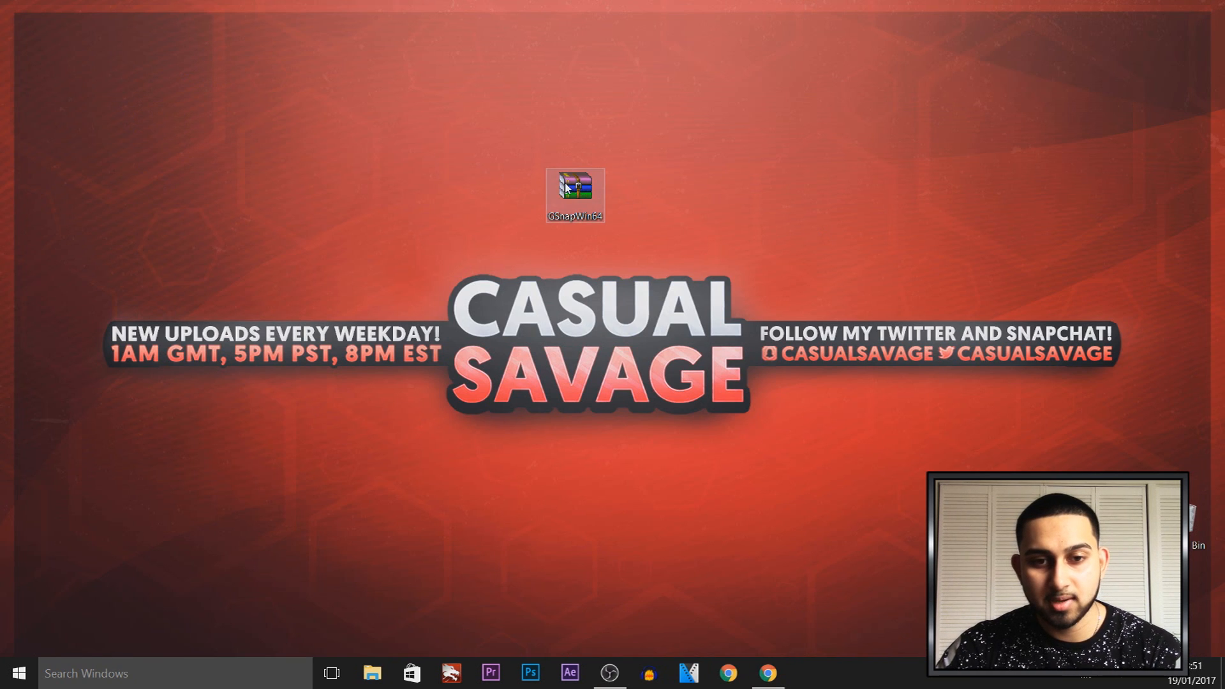
Open C:\Program Files on the OS_Install drive in File Explorer
click(372, 672)
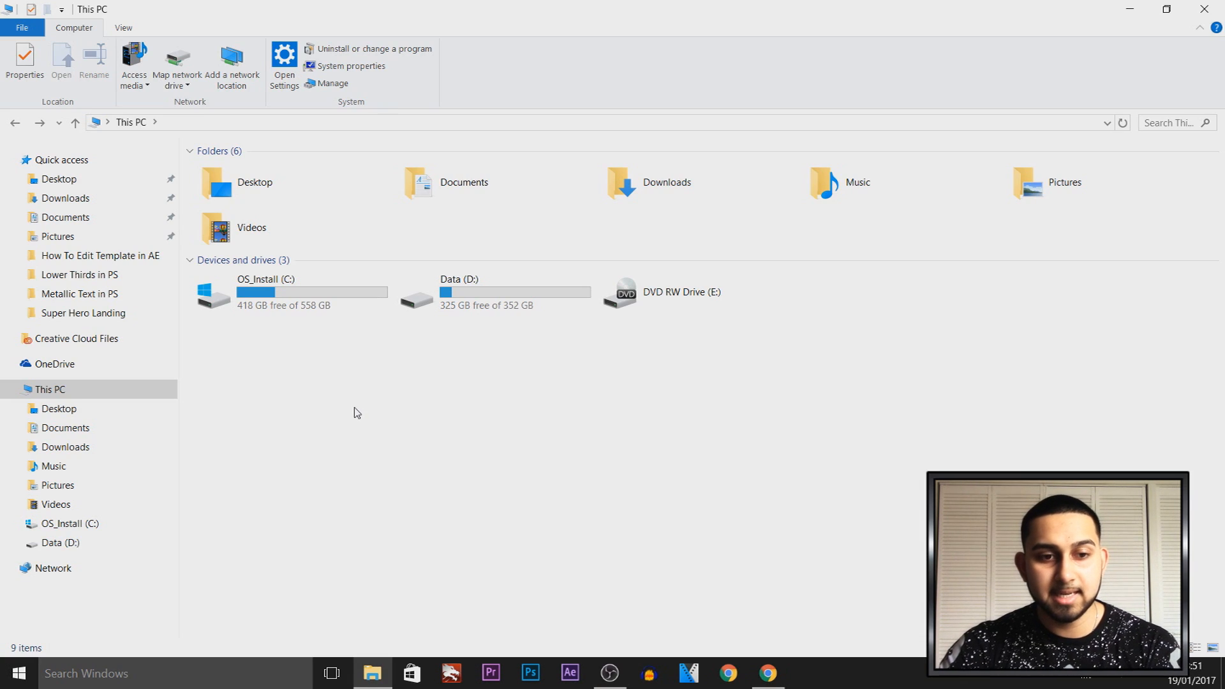
mouse_move(268, 330)
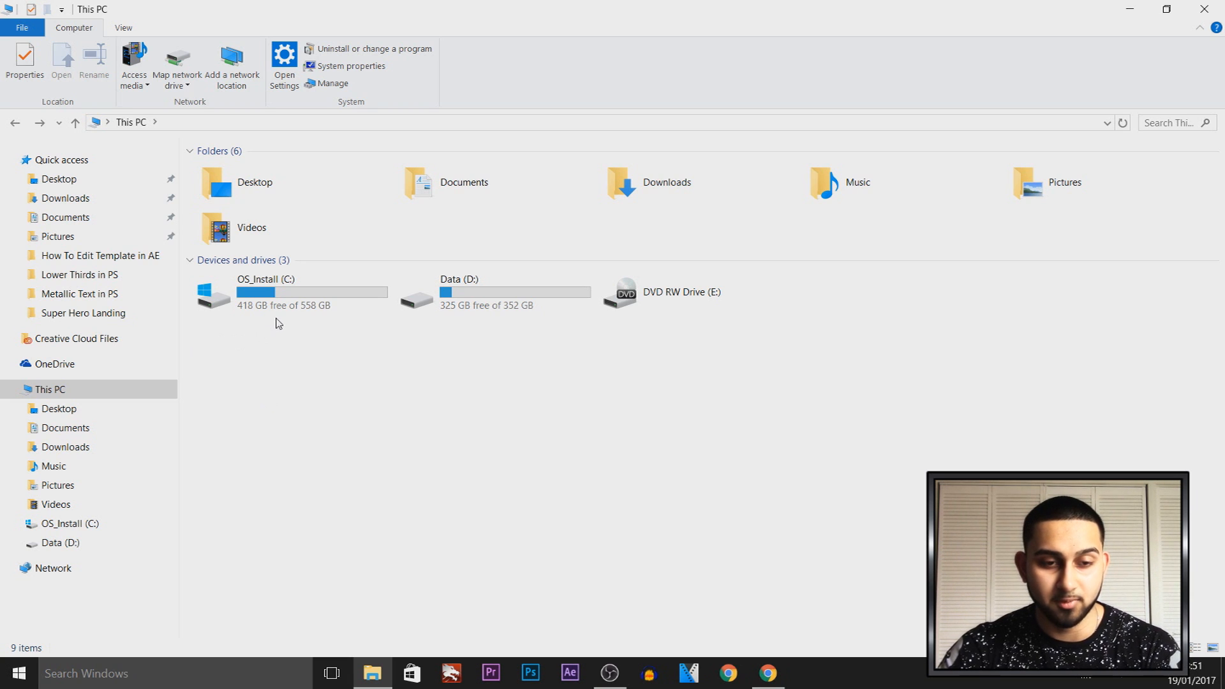
click(269, 295)
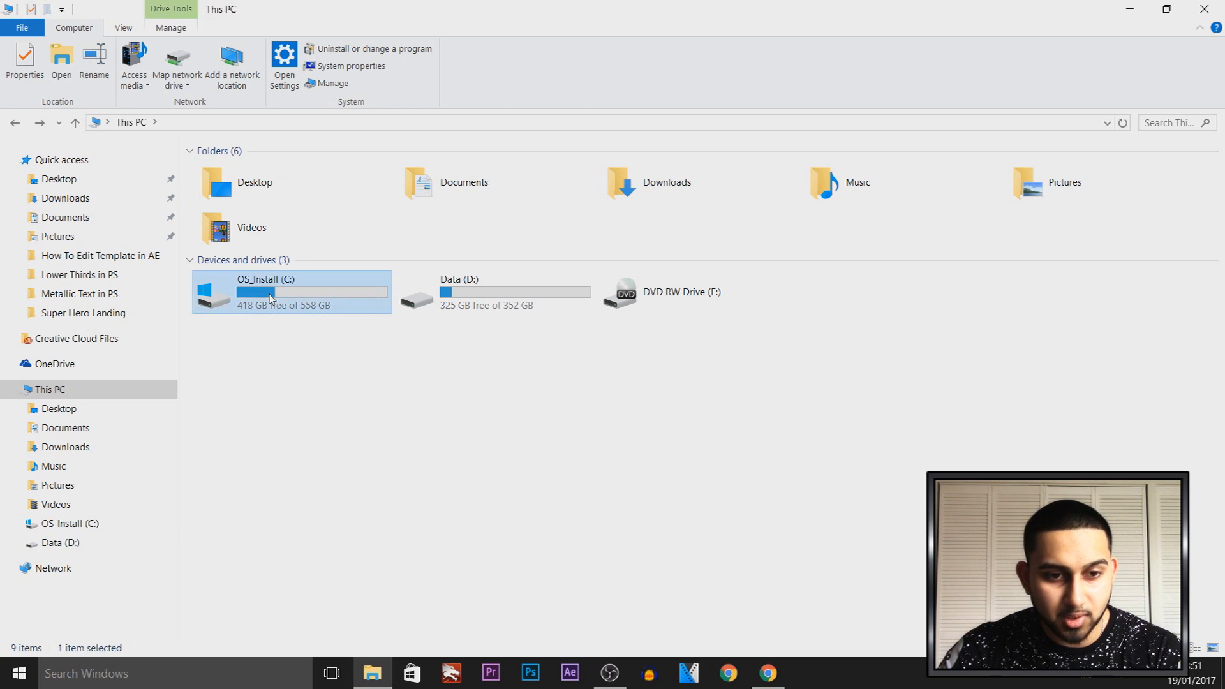
double_click(265, 293)
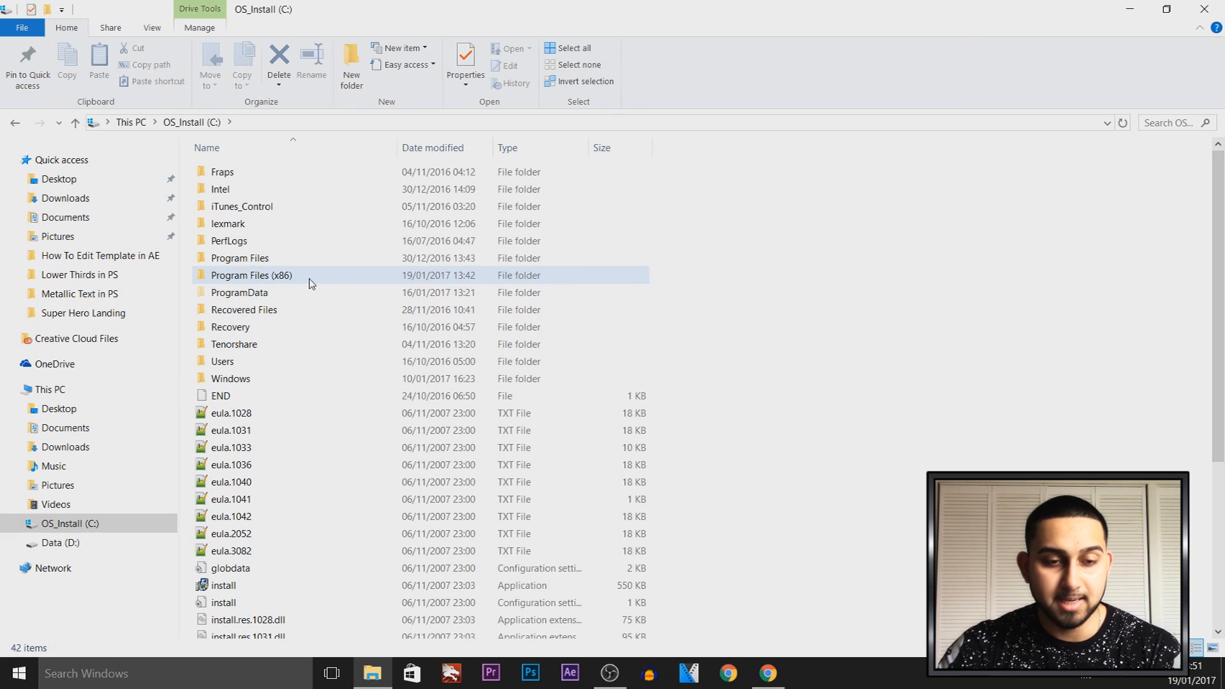
double_click(240, 257)
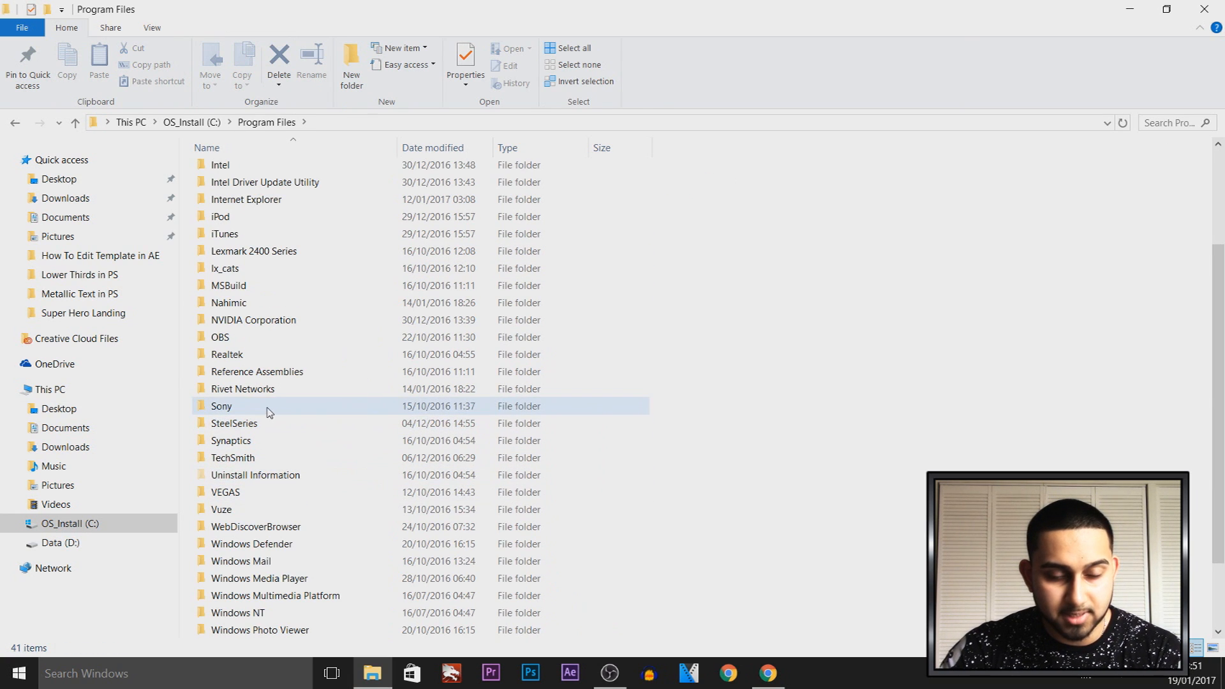
Create a new folder inside C:\Program Files
click(225, 492)
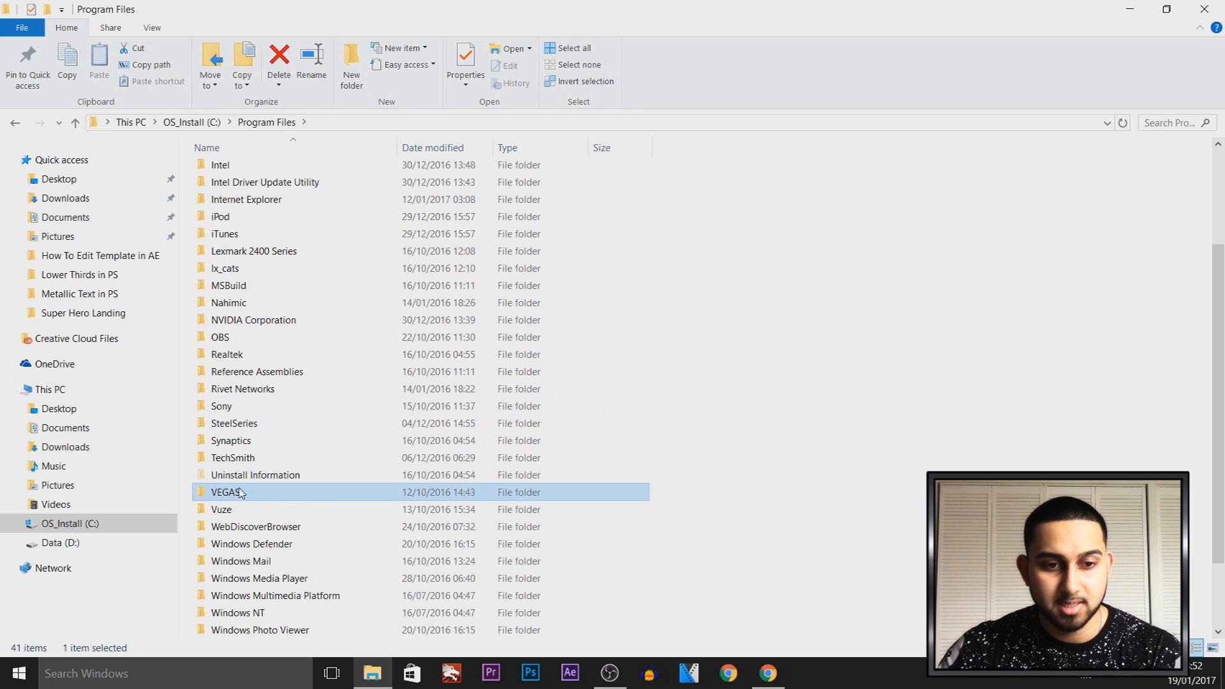
click(222, 406)
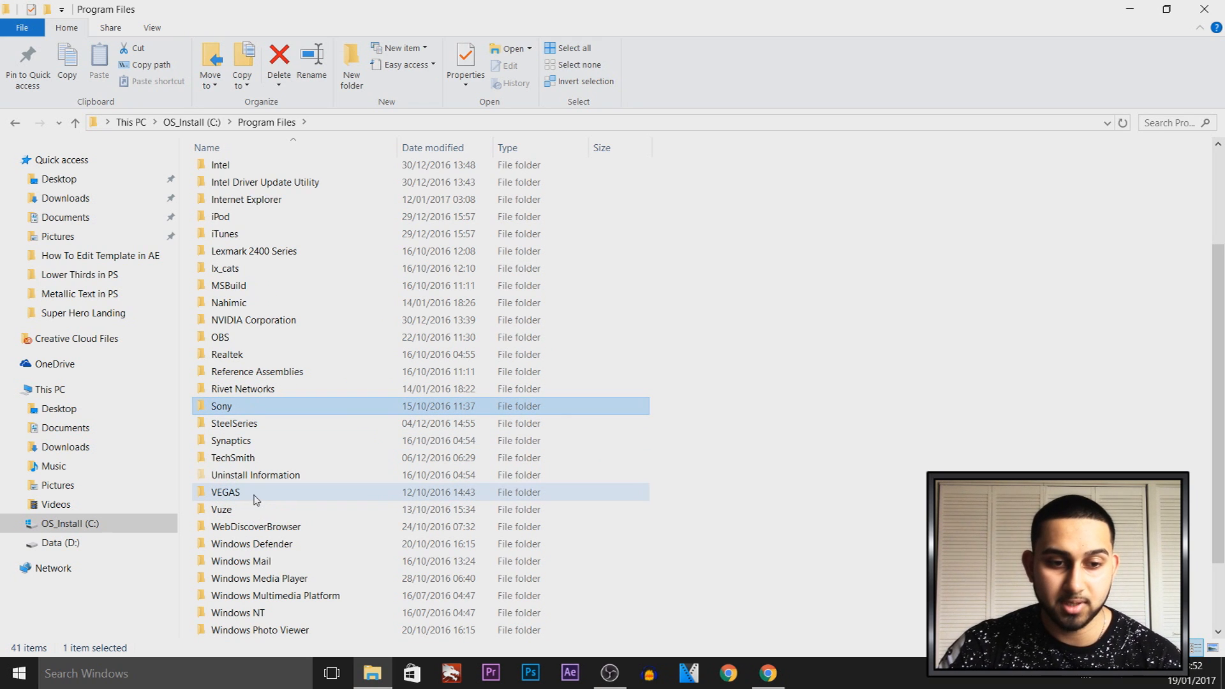
click(258, 492)
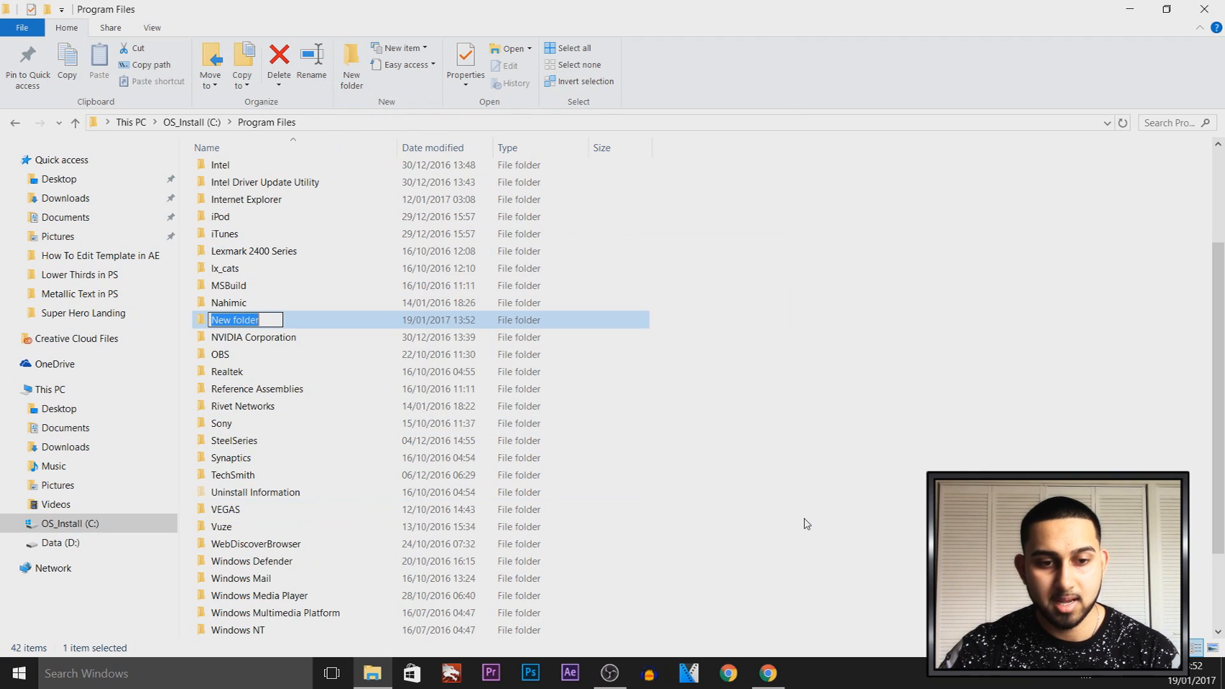
Name the folder vstplugin and move the GSnapWin64 zip into it with admin permission
text(vst)
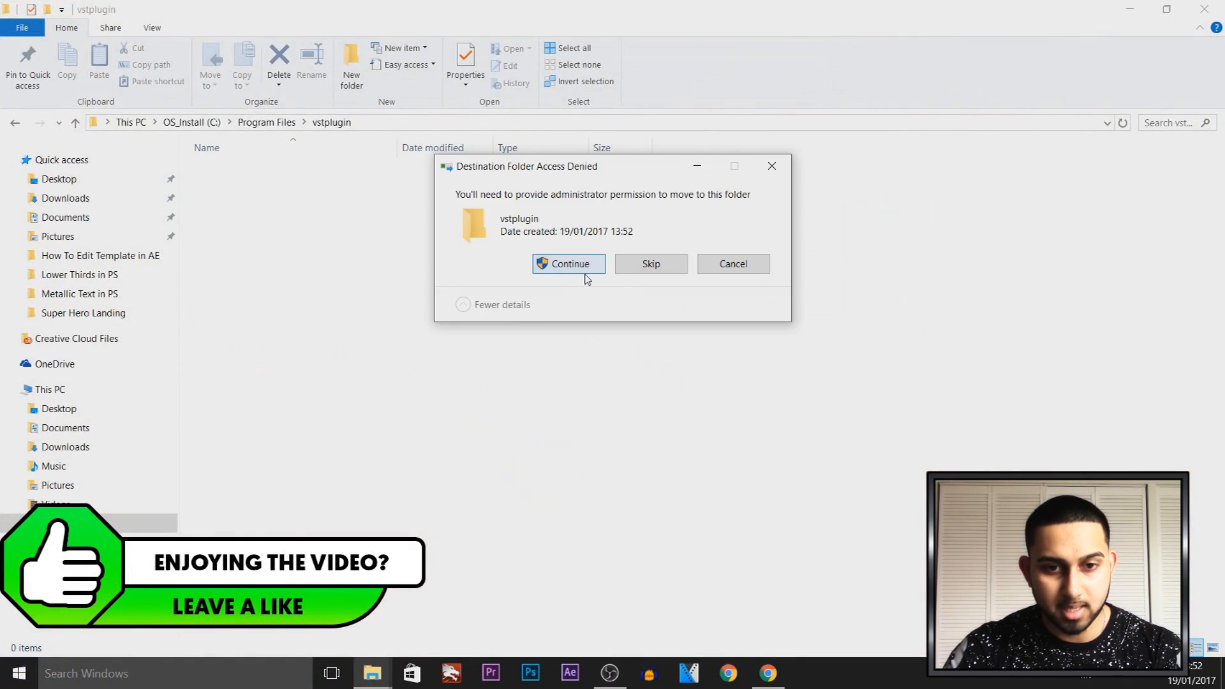
click(568, 263)
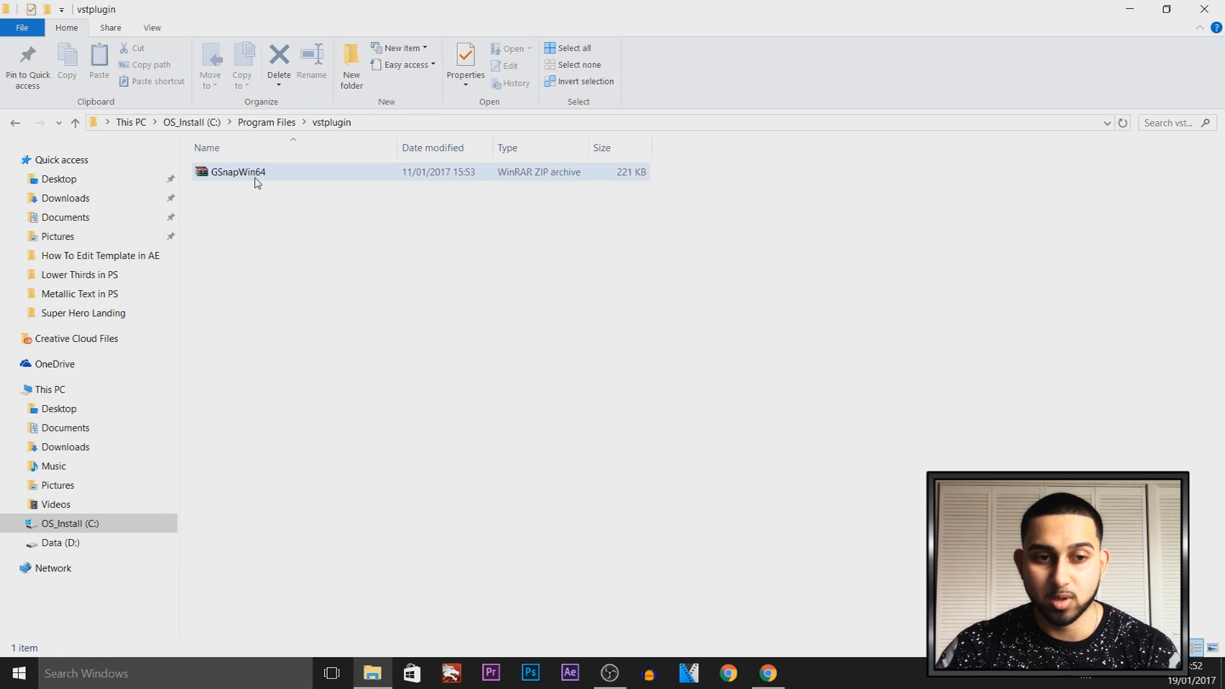
Extract GSnap.dll into vstplugin, then delete the GSnapWin64 zip and GVSTLicense file
click(238, 172)
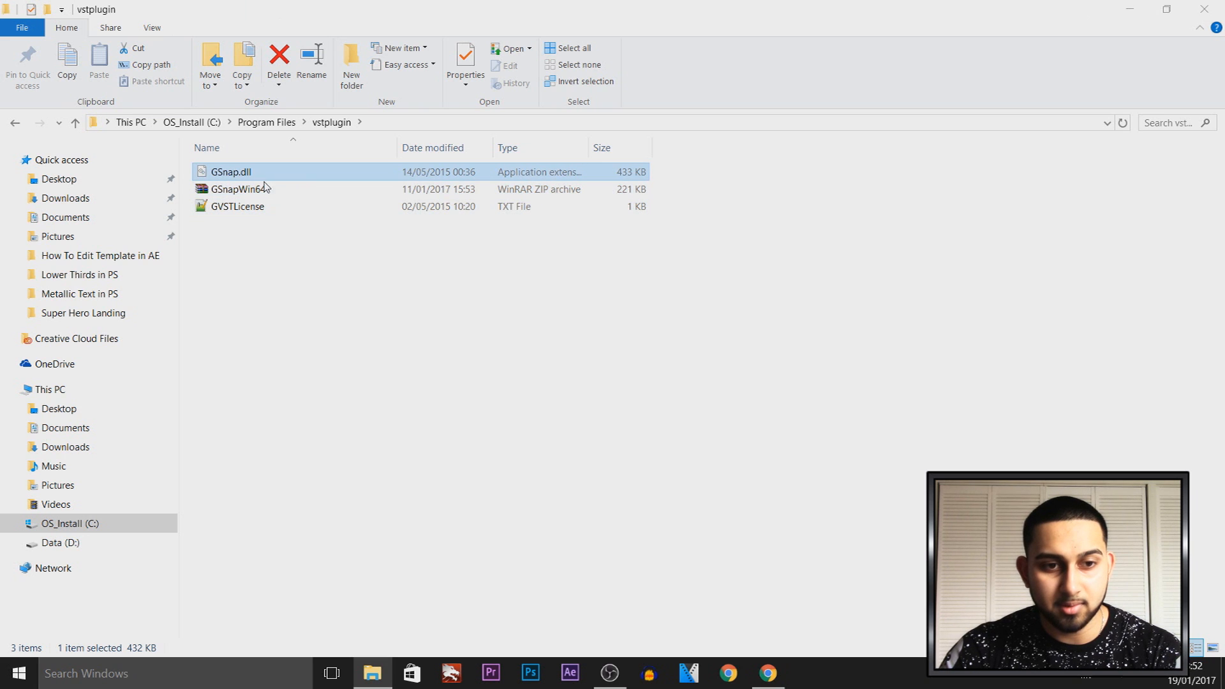
click(237, 206)
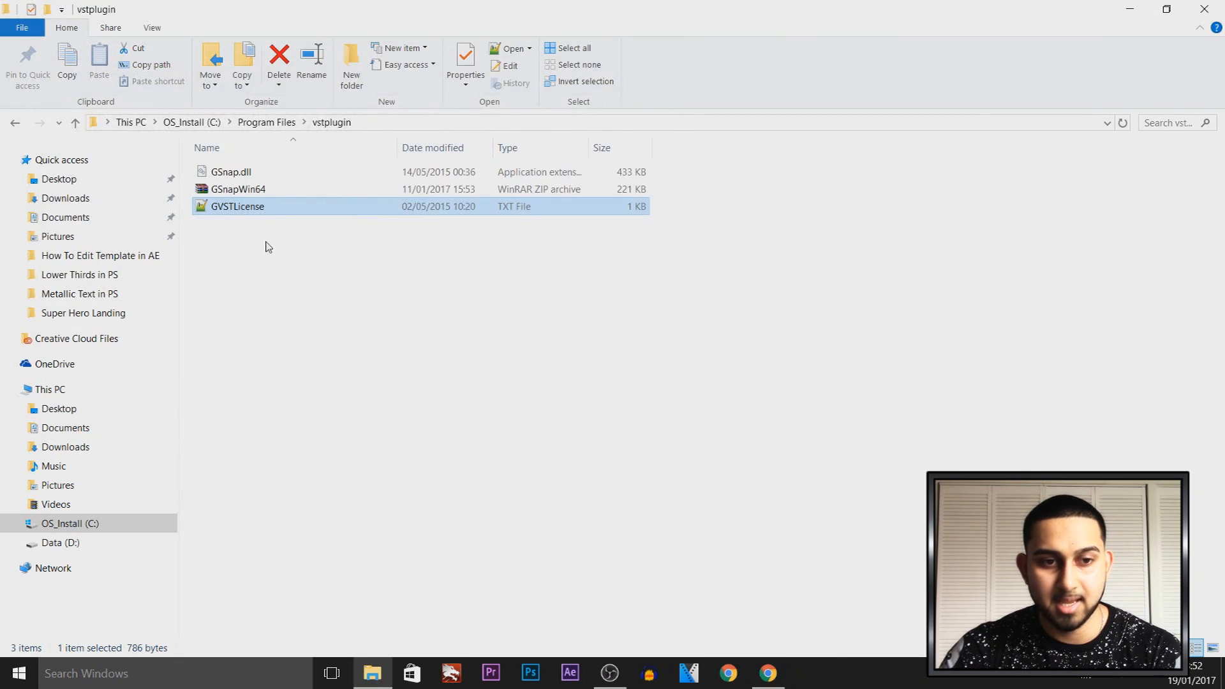
click(238, 189)
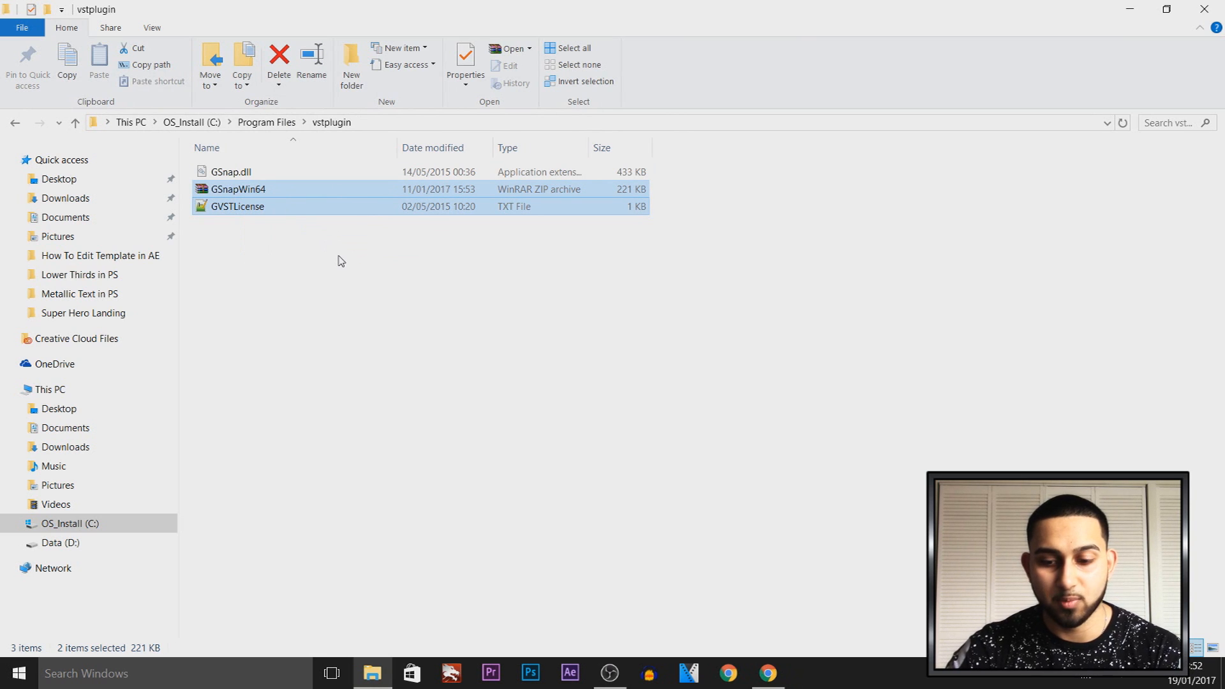
click(279, 63)
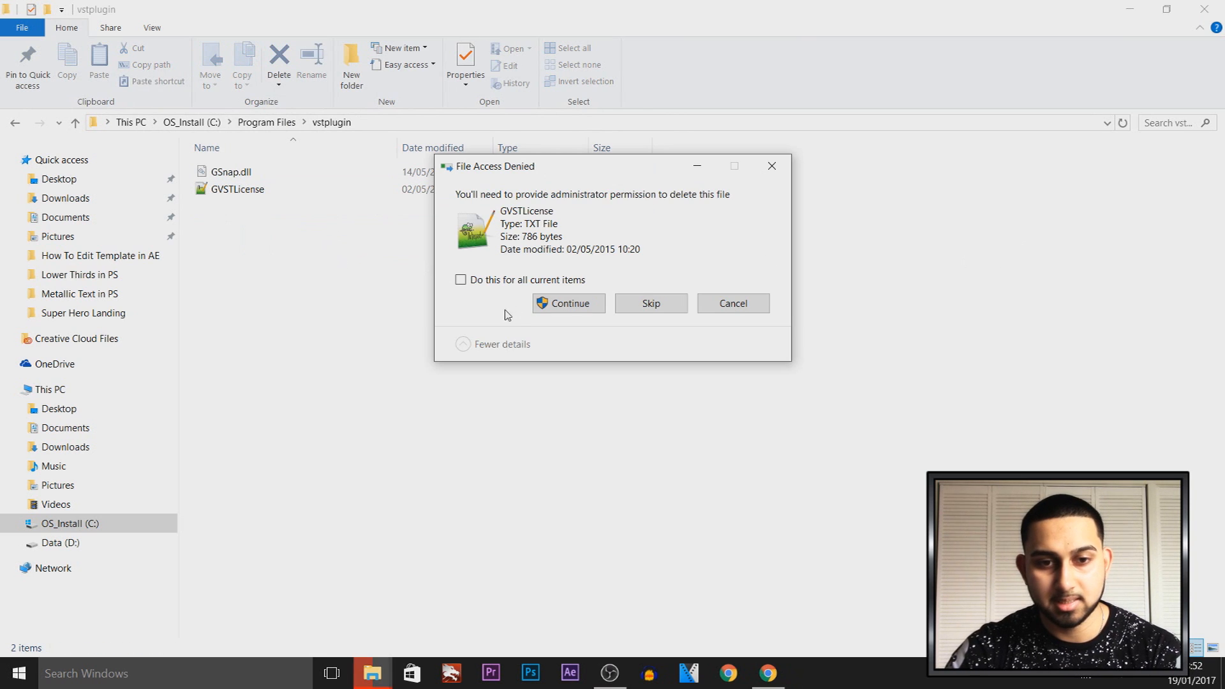
click(569, 303)
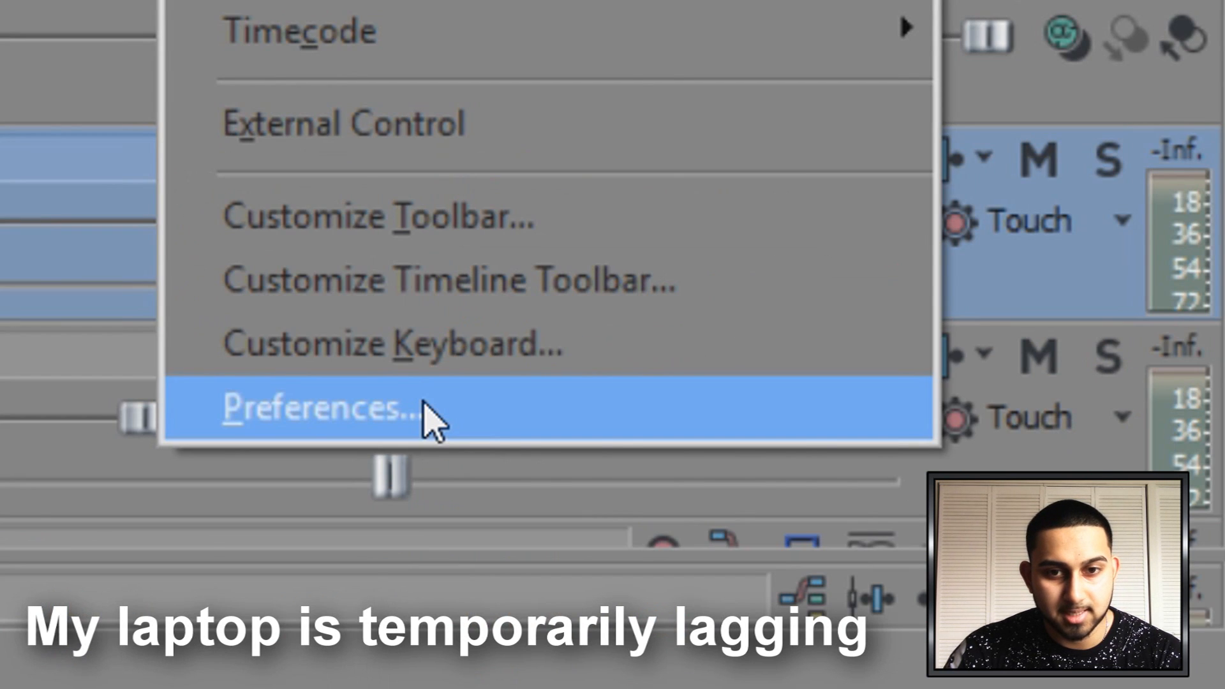
Open VEGAS Pro Preferences on the VST Effects tab
click(320, 406)
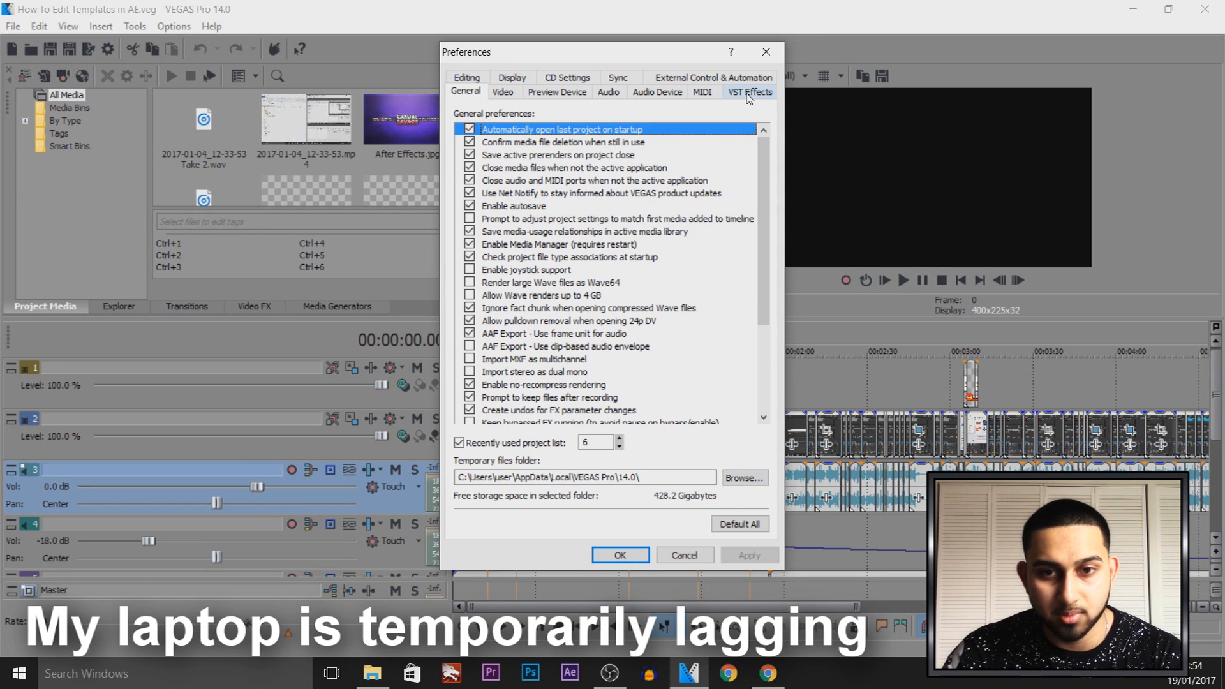
click(748, 91)
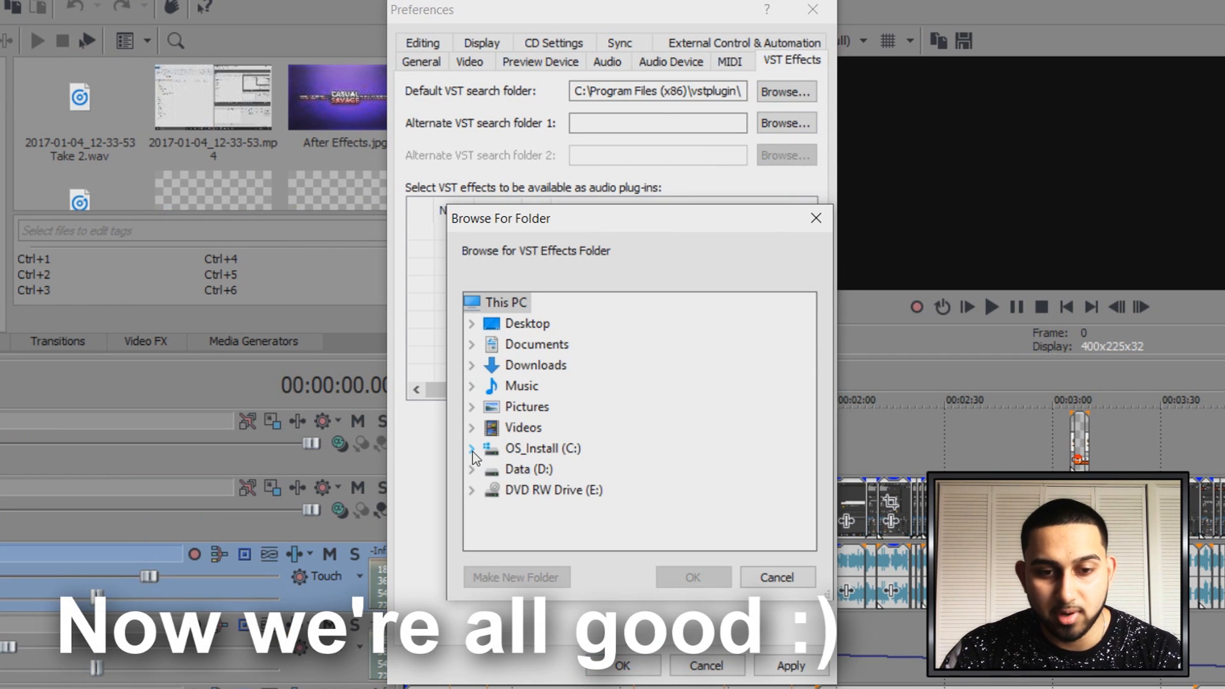
Set C:\Program Files\vstplugin as Alternate VST search folder 1 and confirm
click(471, 448)
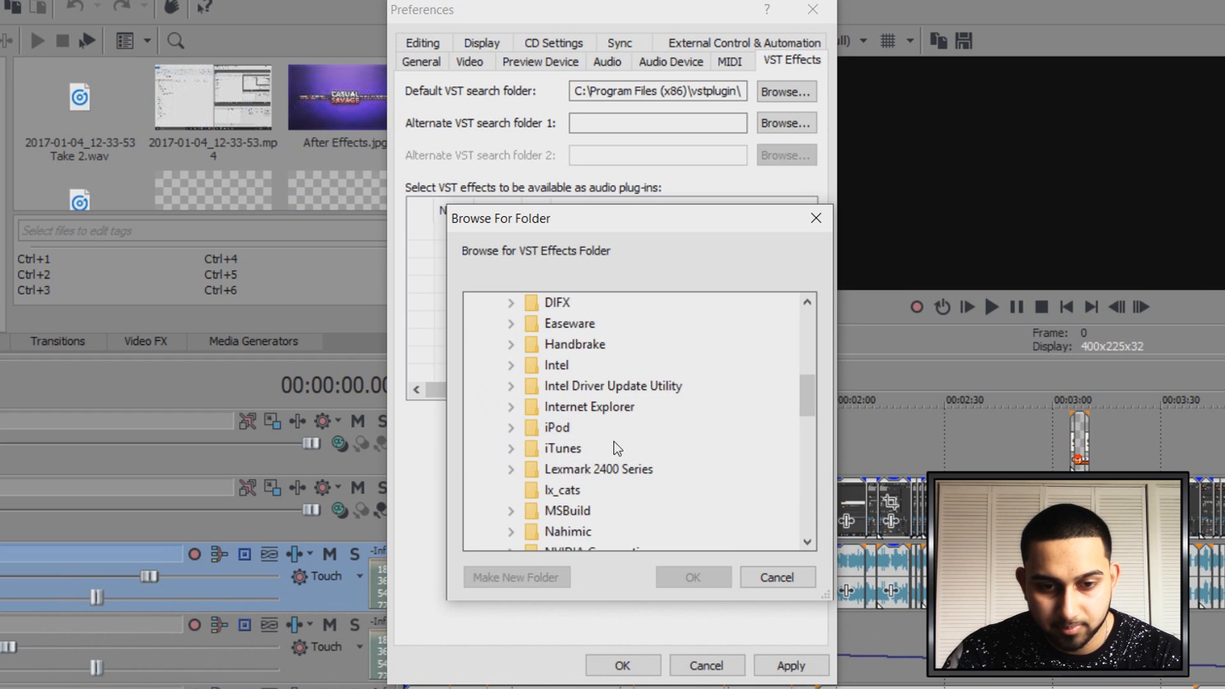
click(570, 407)
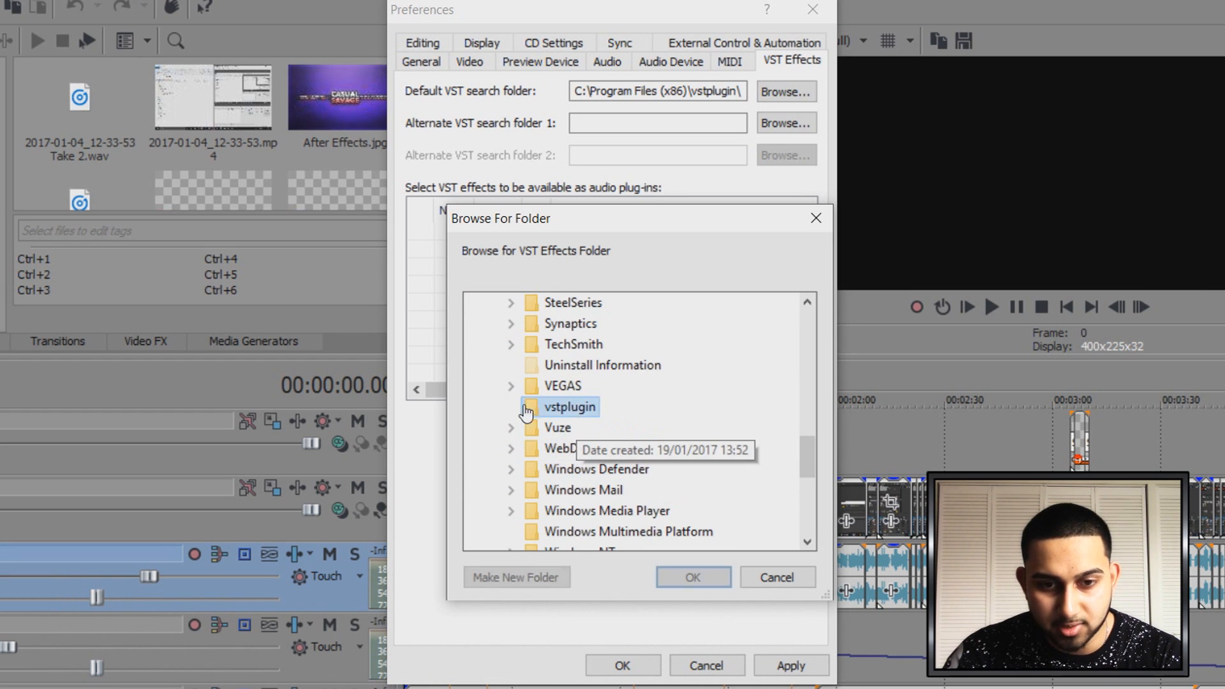
click(692, 574)
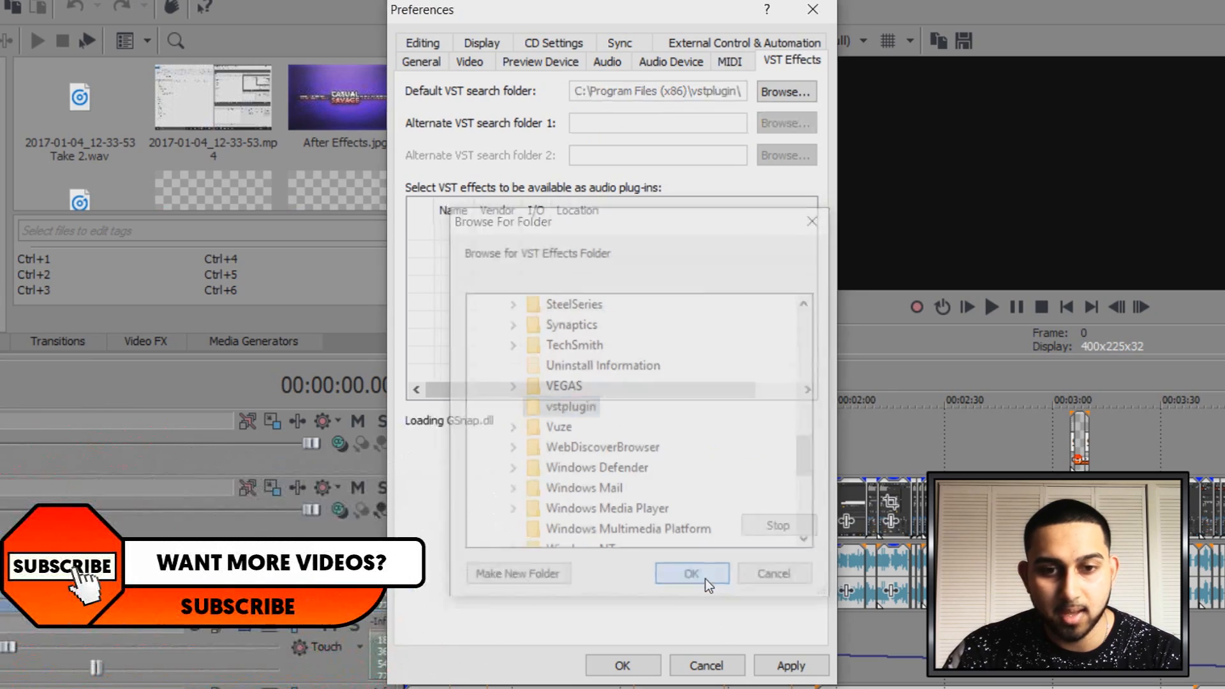
click(690, 573)
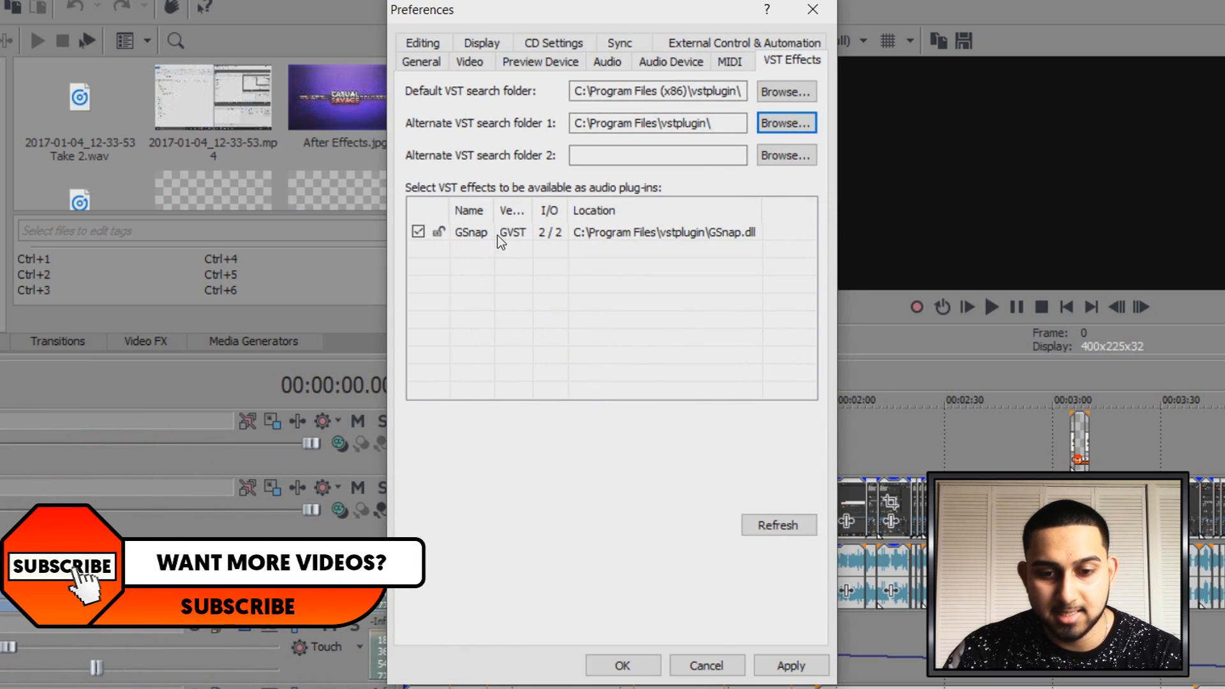
click(790, 665)
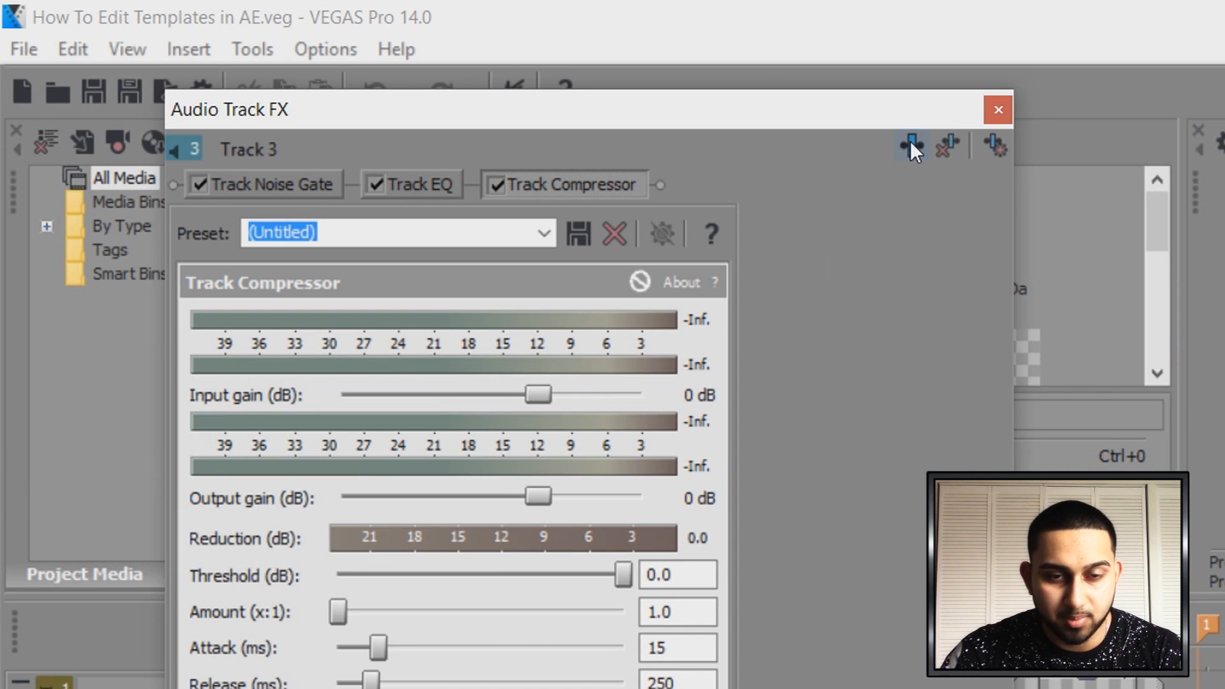
Add the GSnap VST plug-in to Track 3's FX chain via the Plug-In Chooser
click(909, 145)
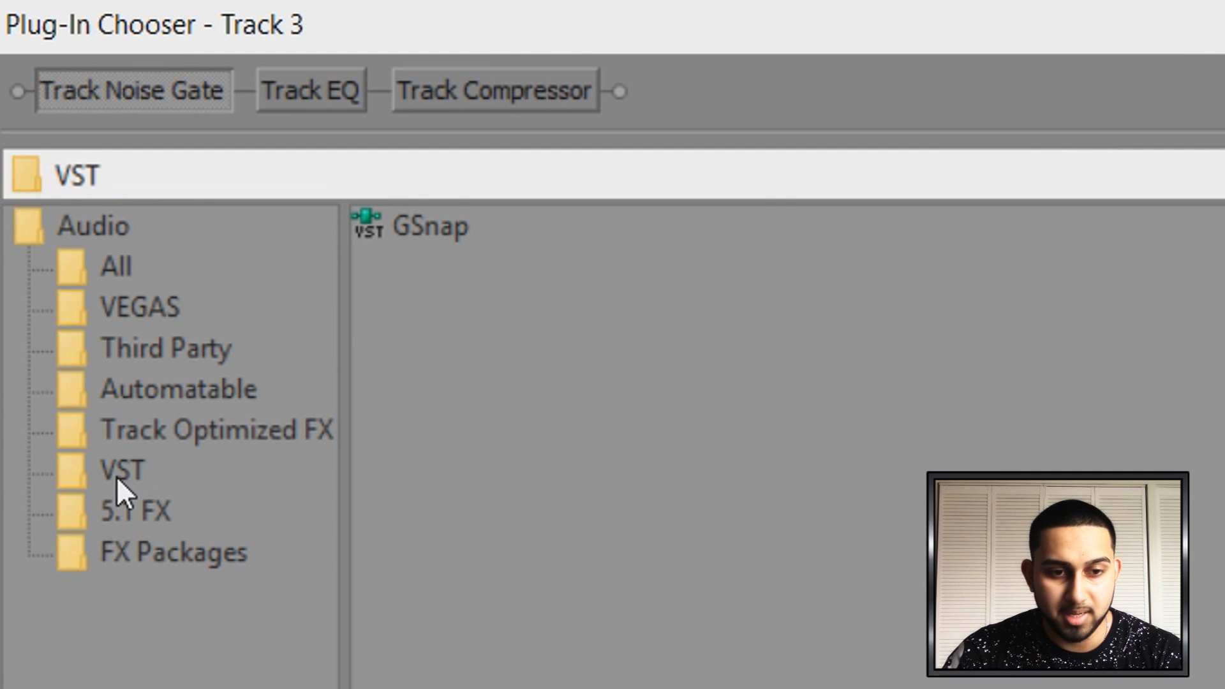
click(122, 470)
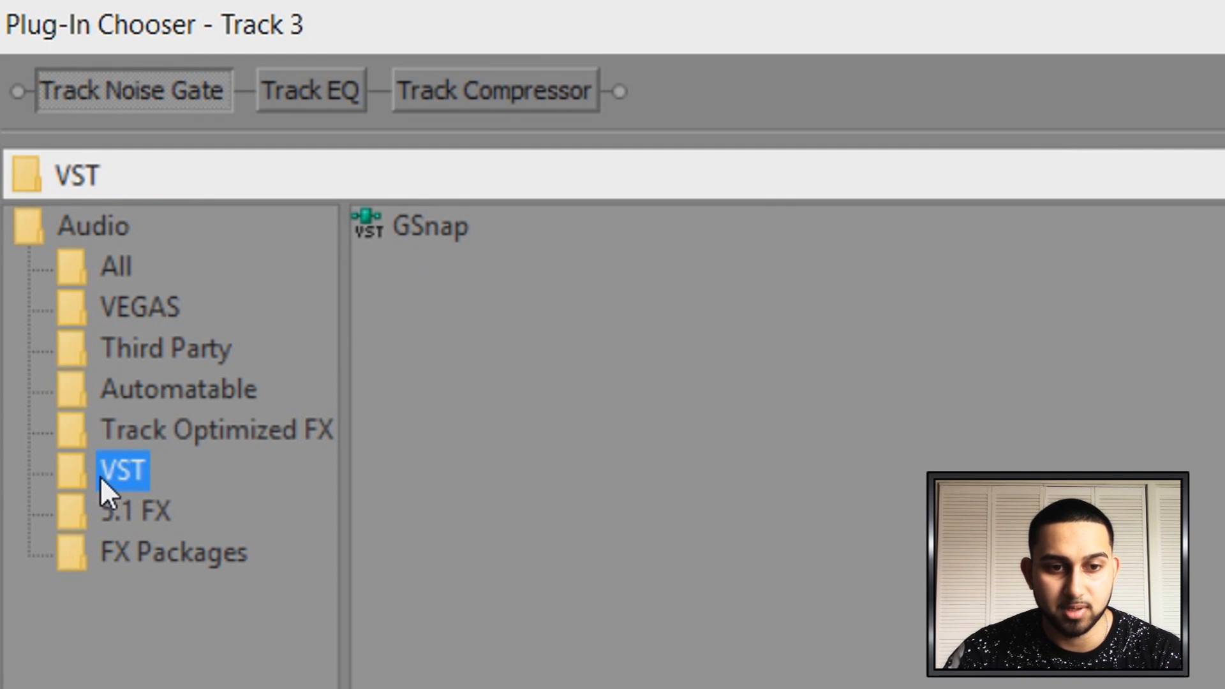
double_click(428, 227)
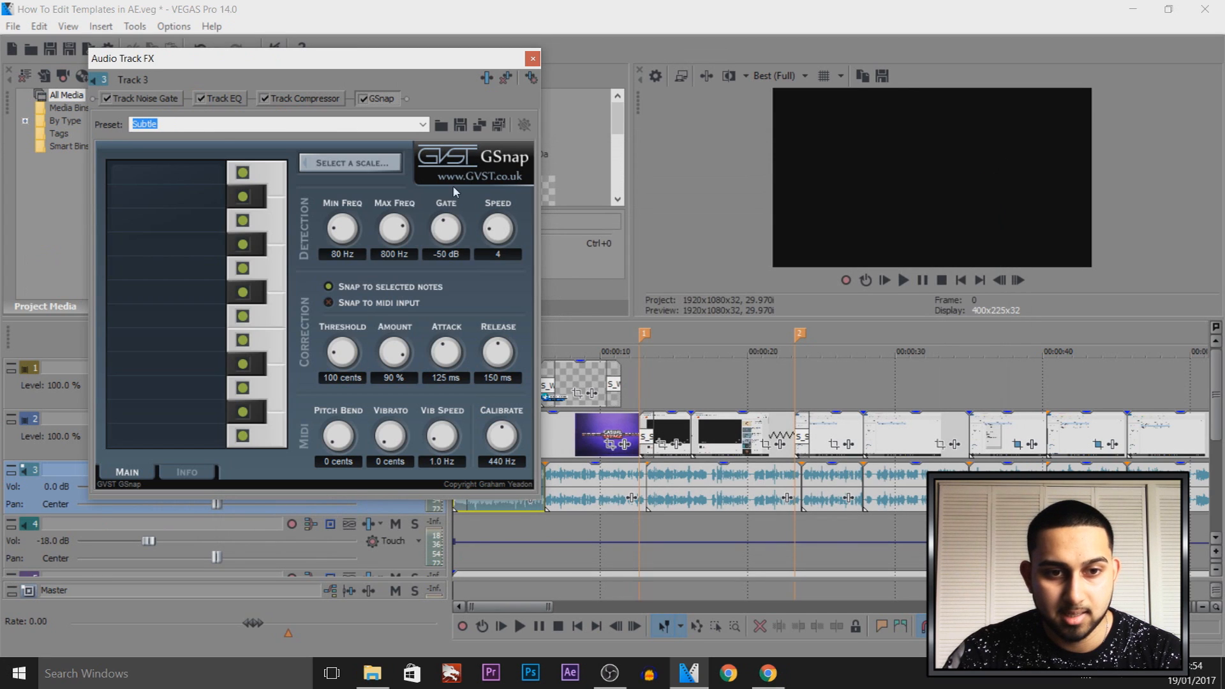
mouse_move(337, 226)
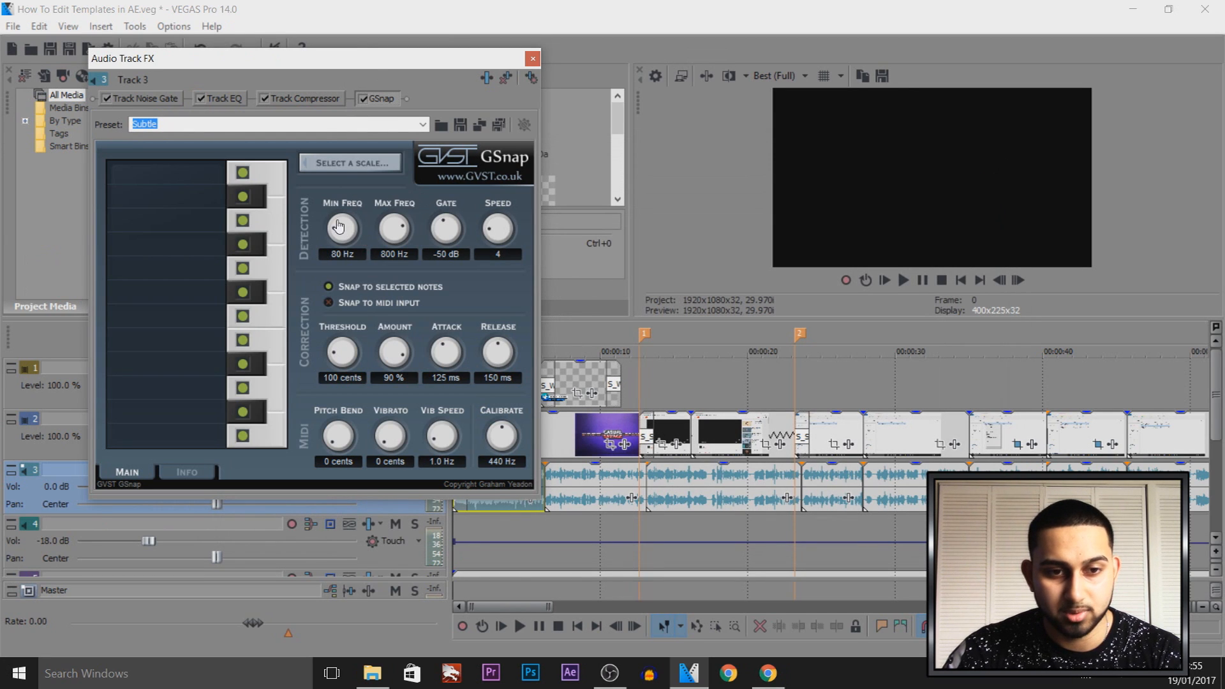
Turn GSnap's Min Freq knob on Track 3 from 80 Hz down to 41 Hz
drag(340, 227, 344, 269)
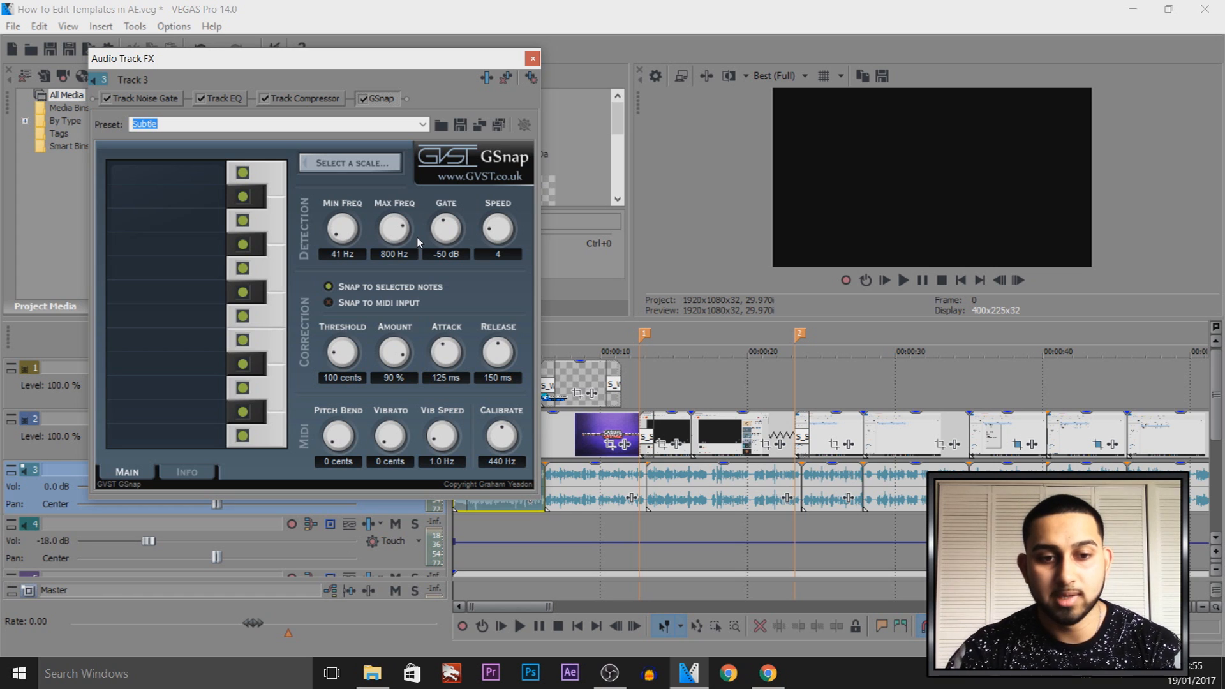
mouse_move(415, 437)
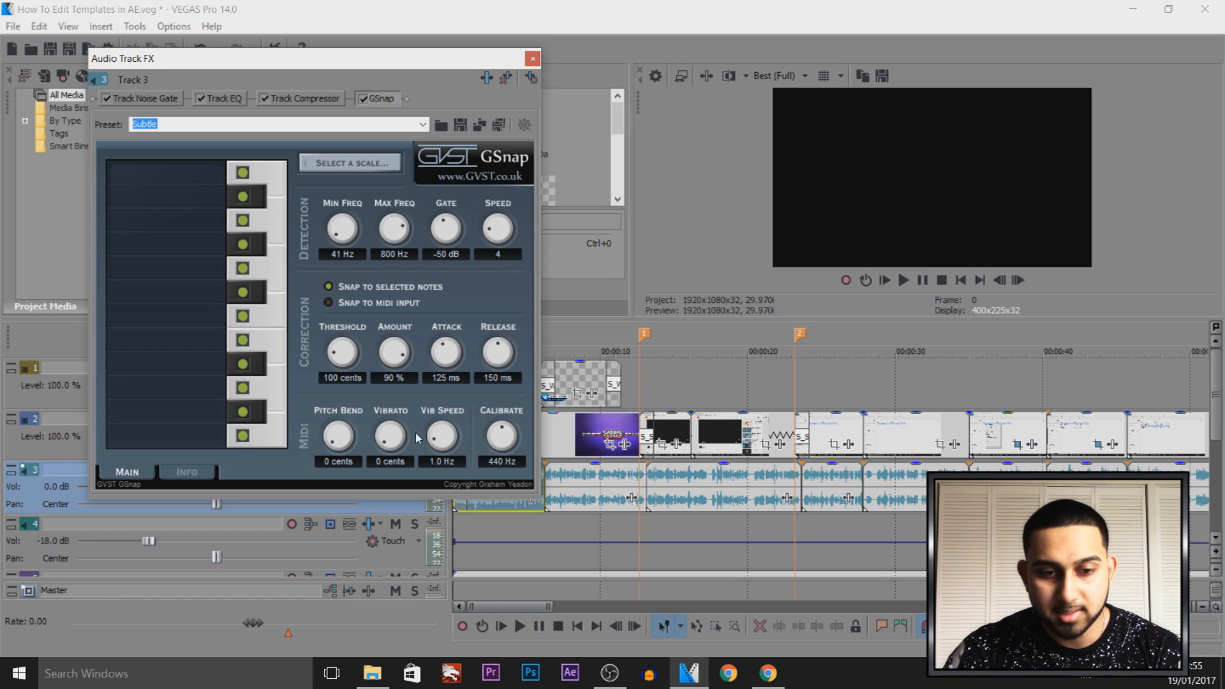